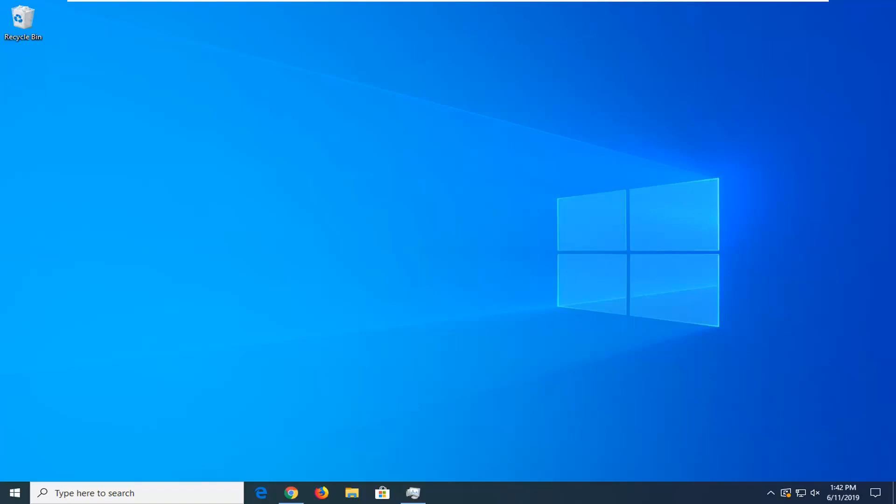
mouse_move(274, 365)
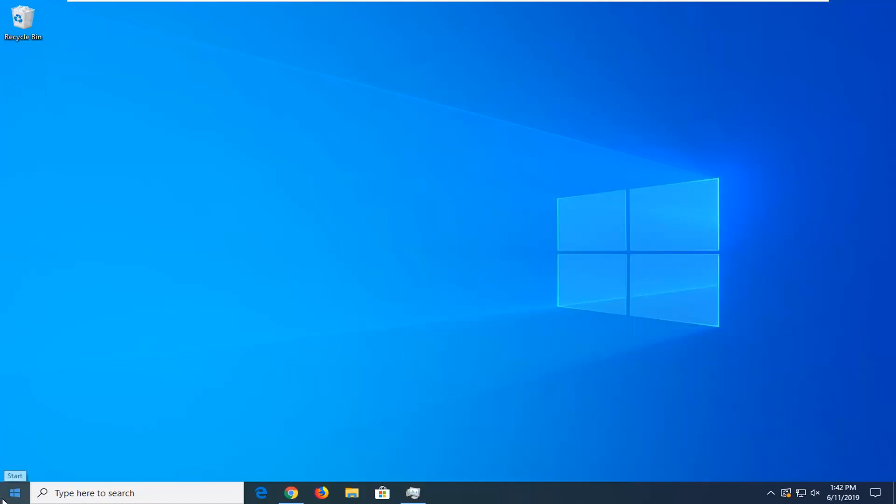
Step: Launch Internet Explorer from a search for 'internet' and maximize its window
text(internet)
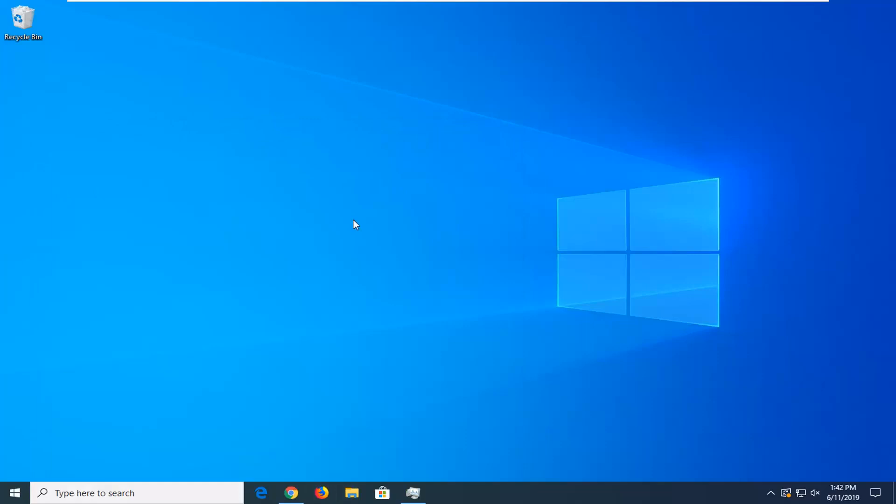
click(261, 493)
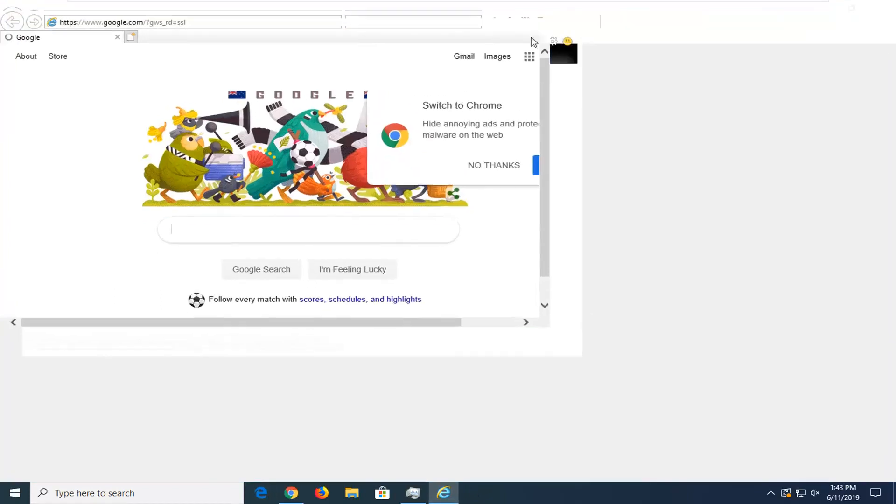
click(851, 7)
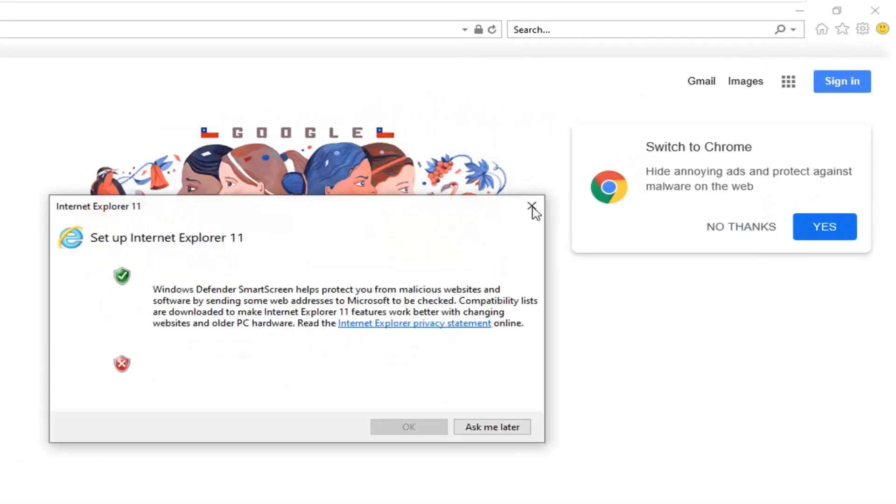
mouse_move(484, 456)
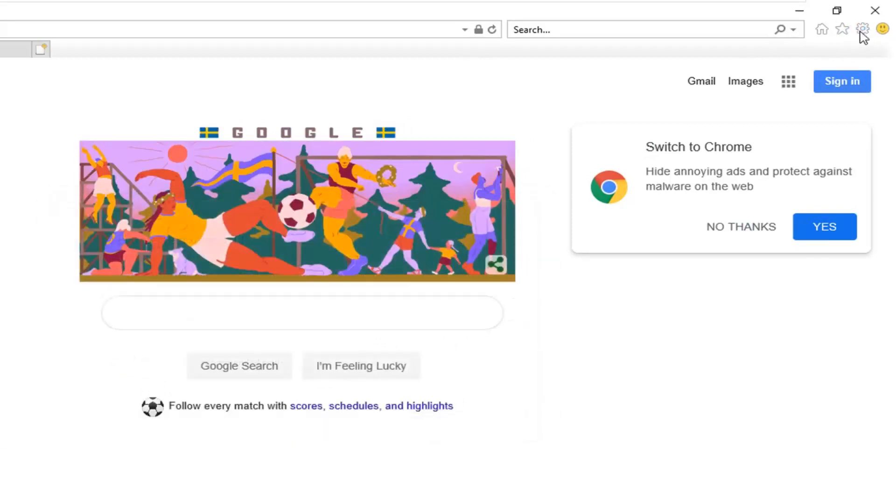
Step: Open Internet Options from the gear menu and select the Trusted sites zone under Security
click(863, 29)
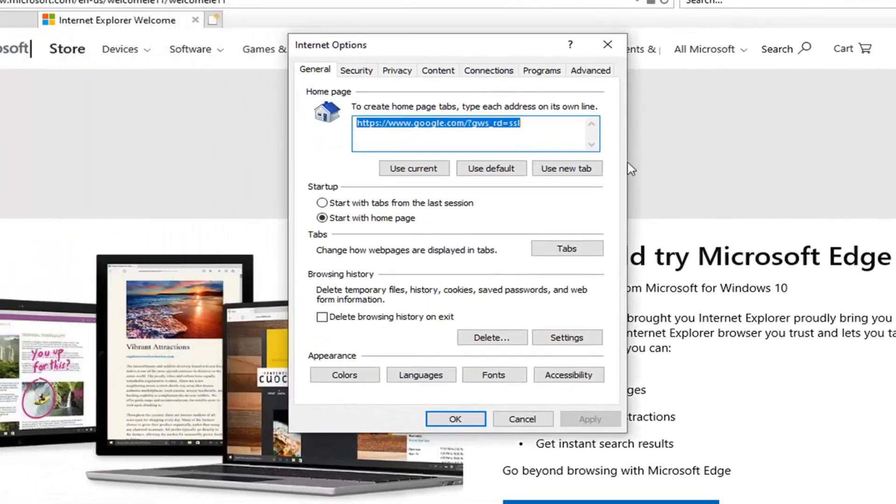
click(356, 69)
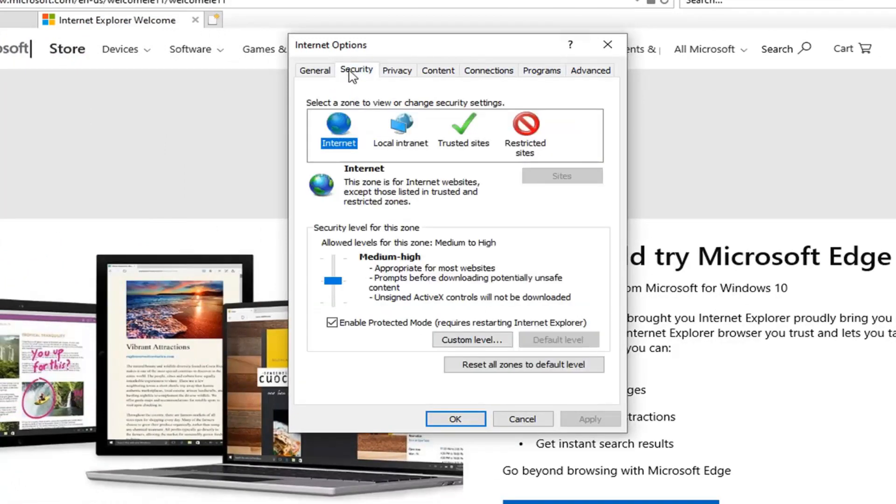
mouse_move(409, 210)
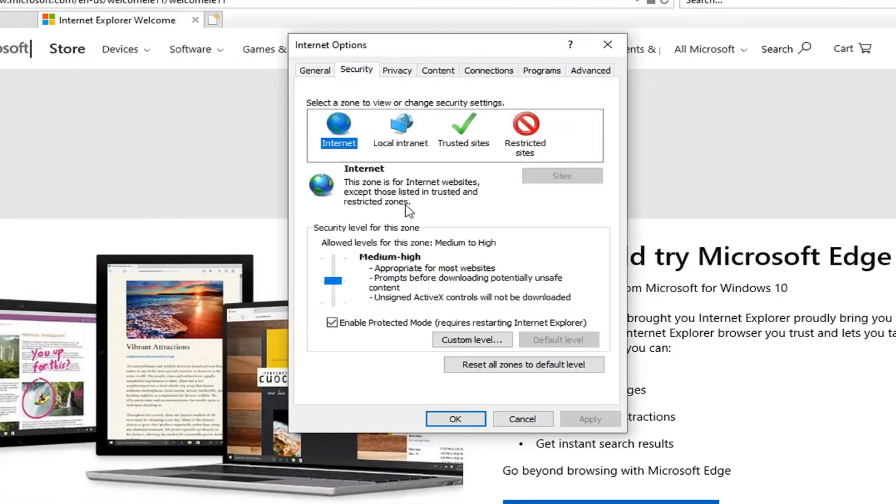
mouse_move(440, 138)
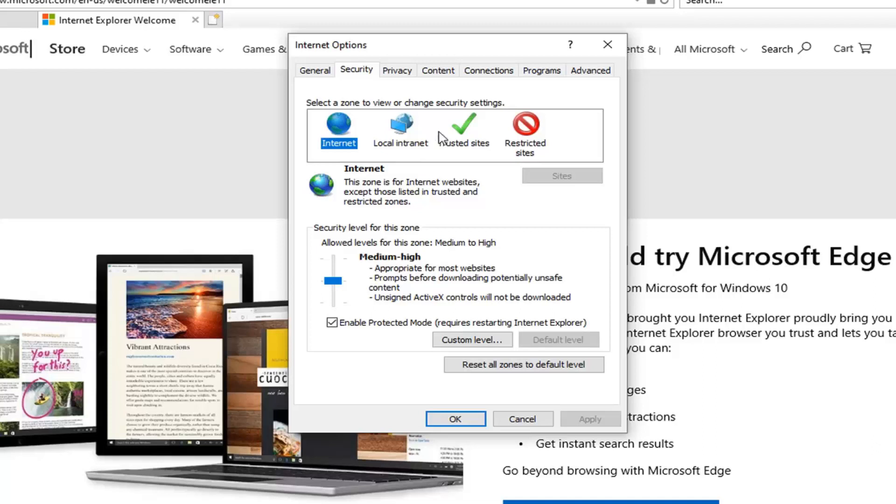
click(463, 128)
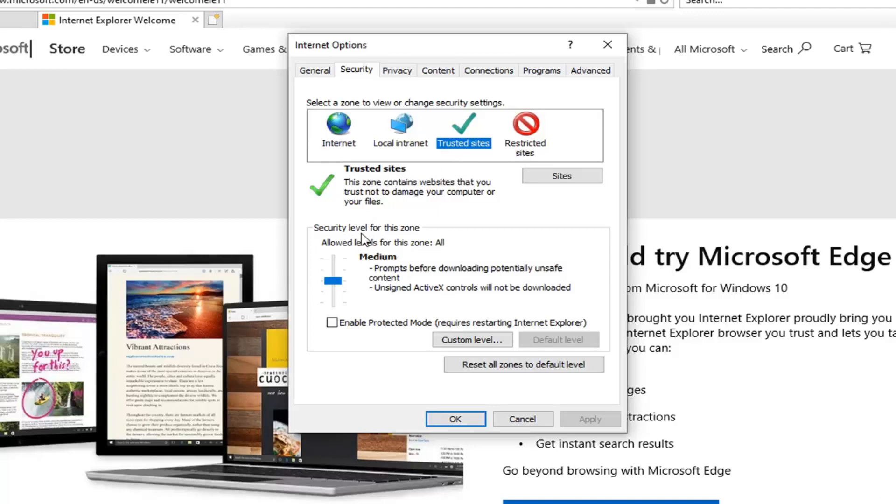
mouse_move(357, 264)
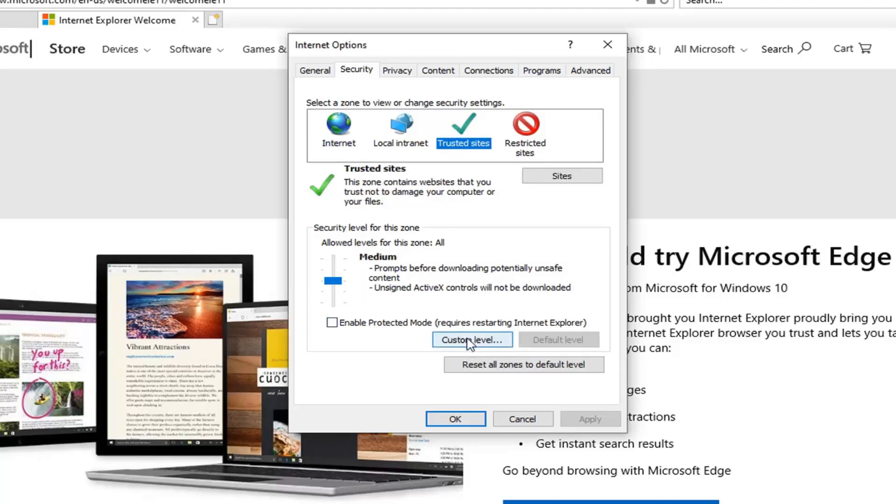
Step: Enable 'Initialize and script ActiveX controls not marked as safe' in Trusted sites' custom level and confirm
click(471, 340)
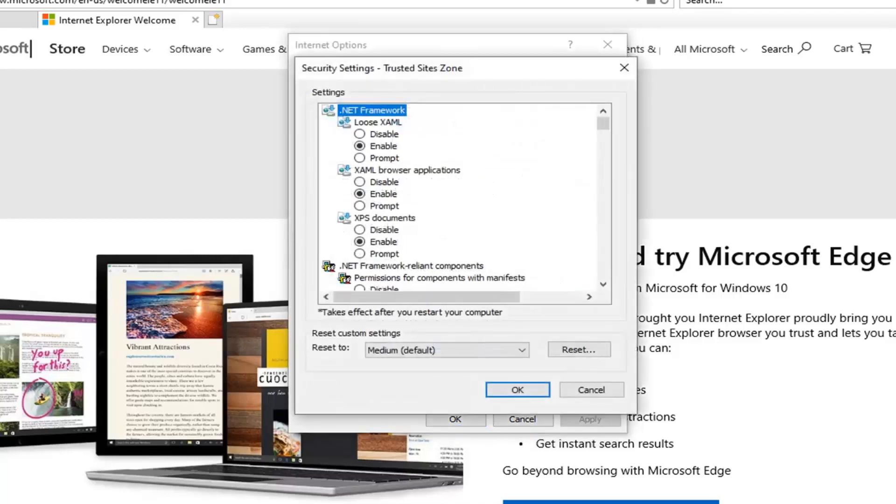
scroll(down, 3)
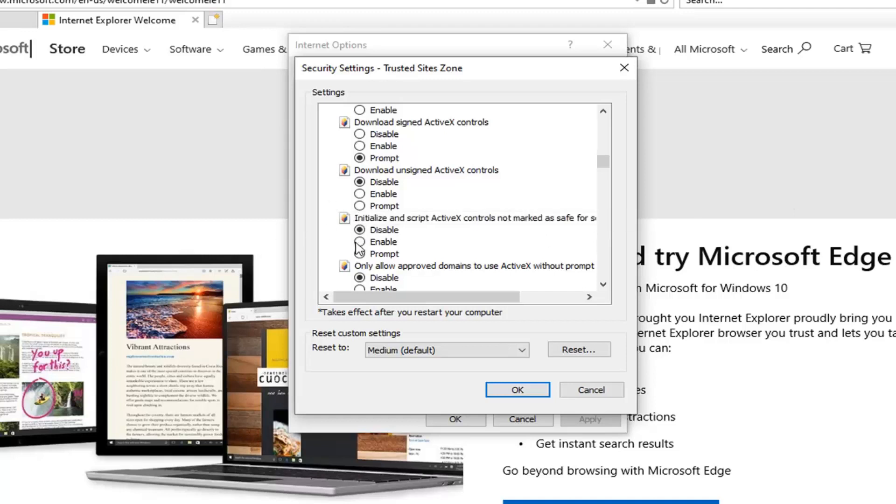
click(360, 242)
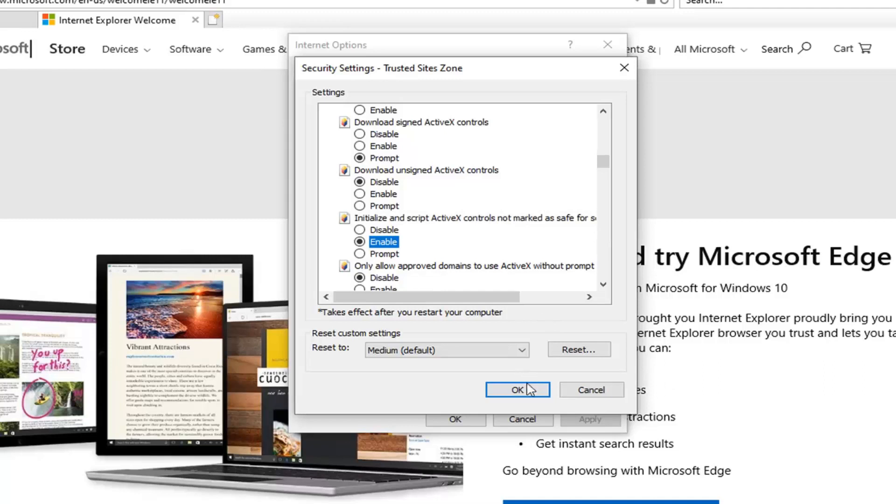
click(517, 389)
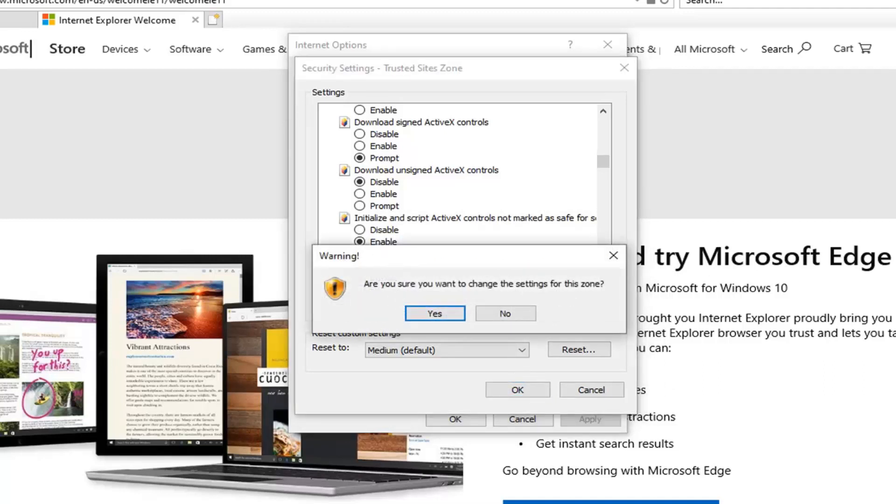
click(434, 313)
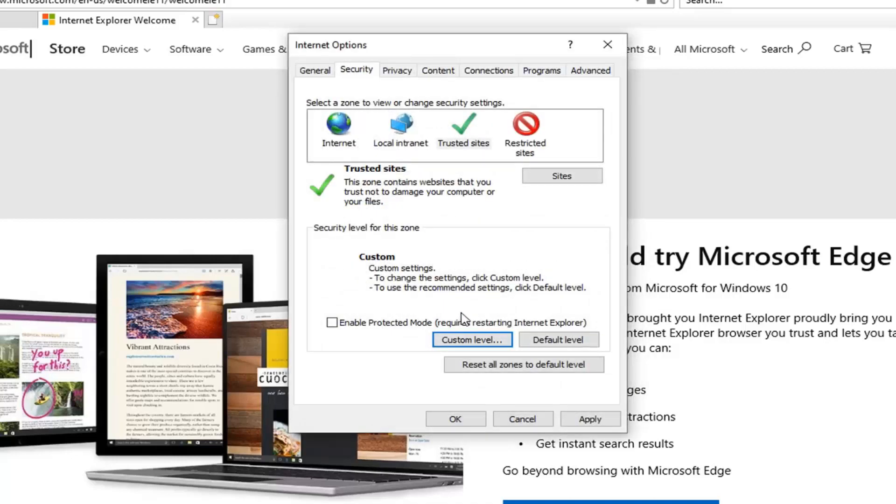
Step: Delete temporary files, cookies and visited-website history from the General tab's Browsing history
click(314, 70)
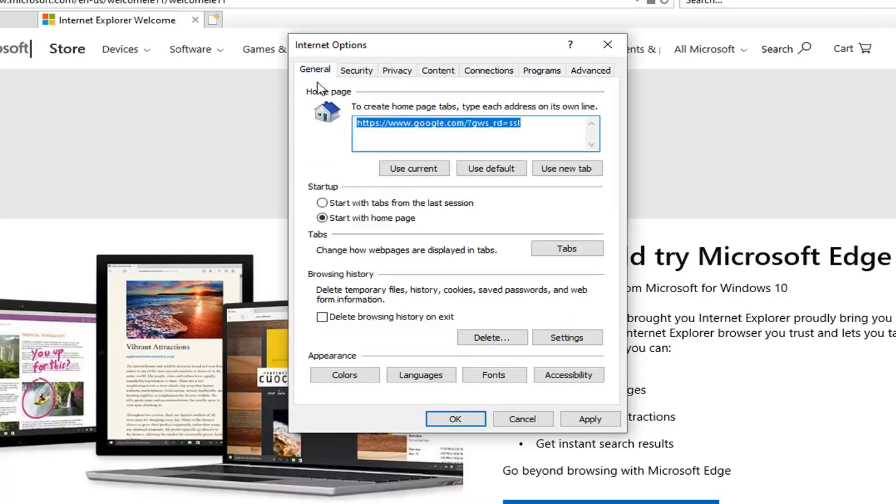
click(491, 337)
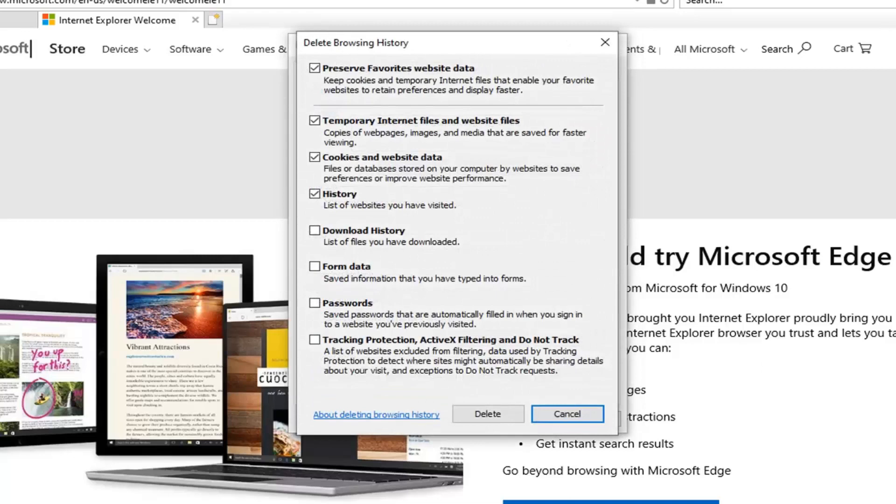
mouse_move(366, 130)
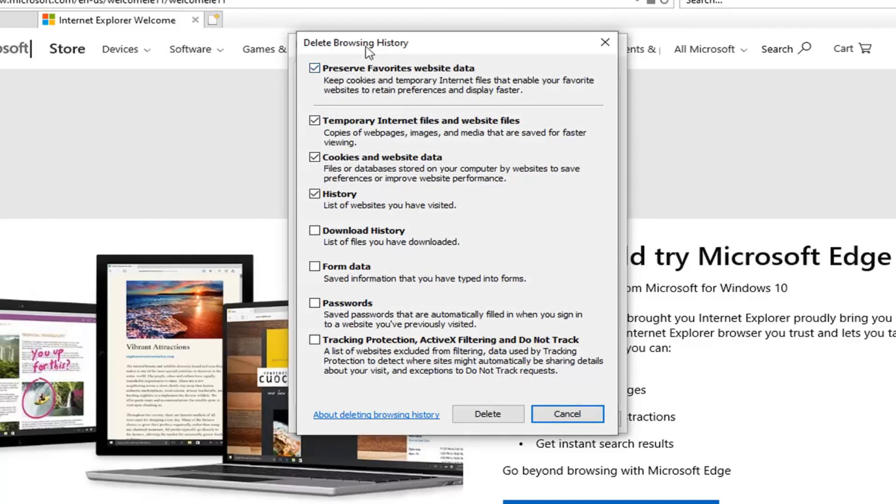
mouse_move(365, 149)
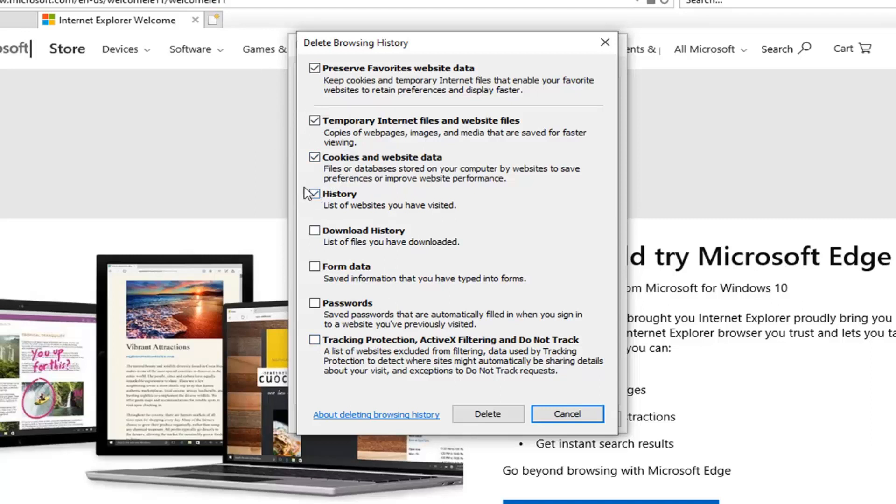
click(314, 194)
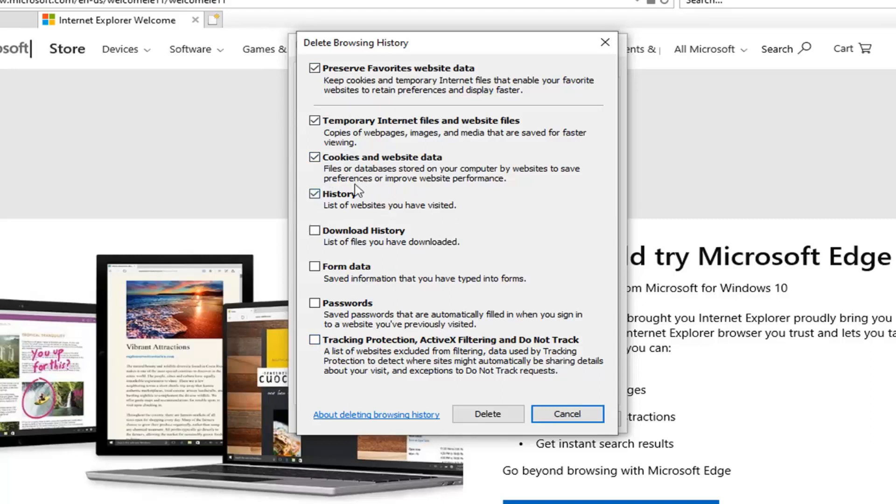
mouse_move(352, 273)
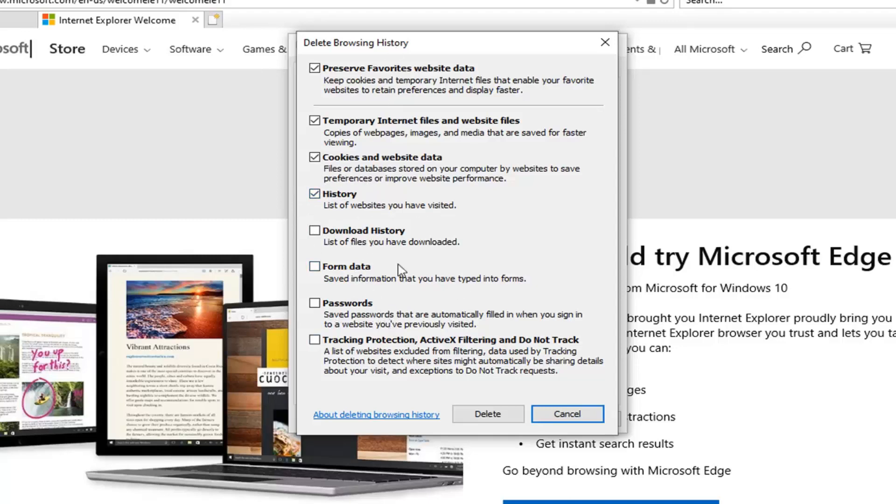
click(566, 414)
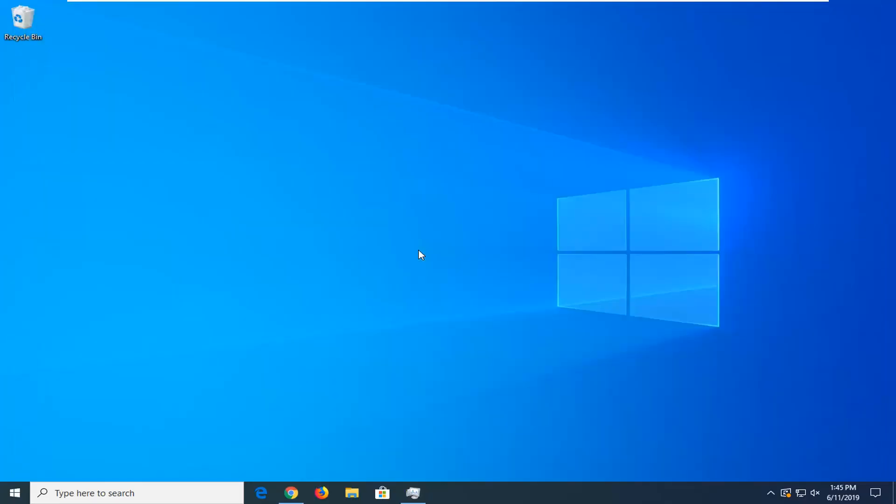
mouse_move(414, 257)
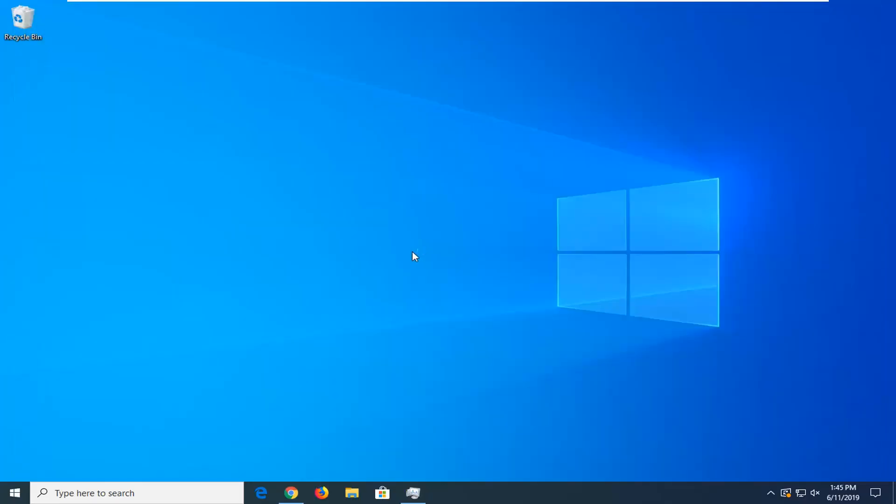